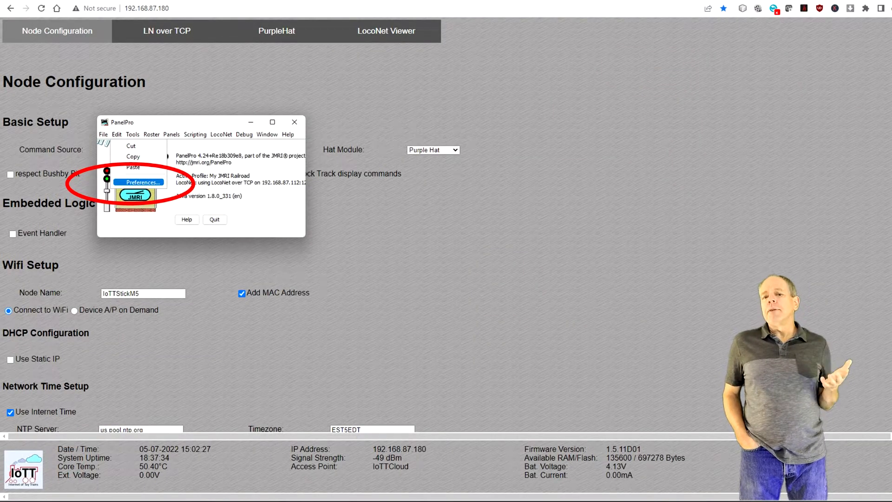
- Confirm in JMRI preferences that the LocoNet over TCP server uses port 1234
click(140, 182)
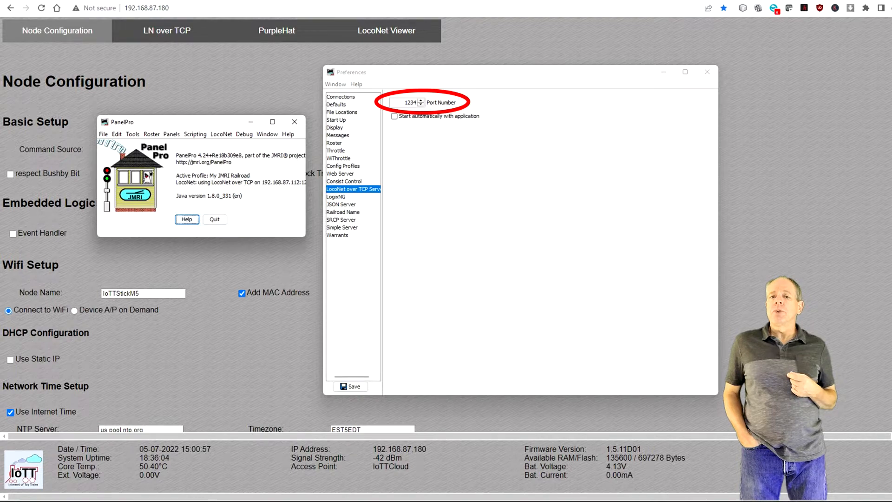
click(221, 134)
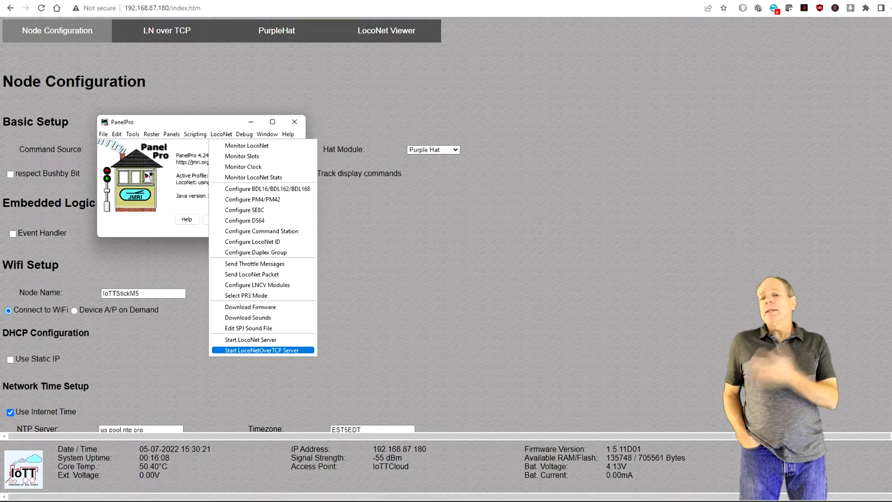
- Start JMRI's LocoNet over TCP server and its WiThrottle server
click(131, 134)
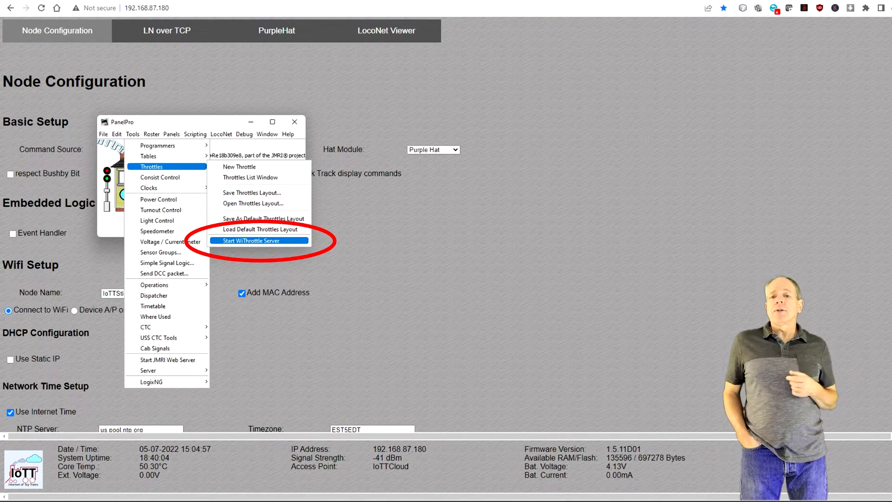
click(251, 240)
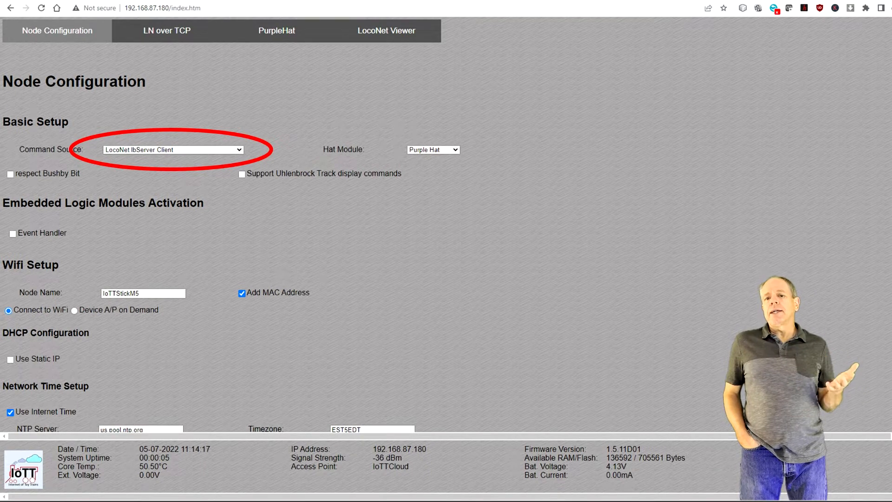
- Choose the stick's command source from the Node Configuration dropdown
click(173, 149)
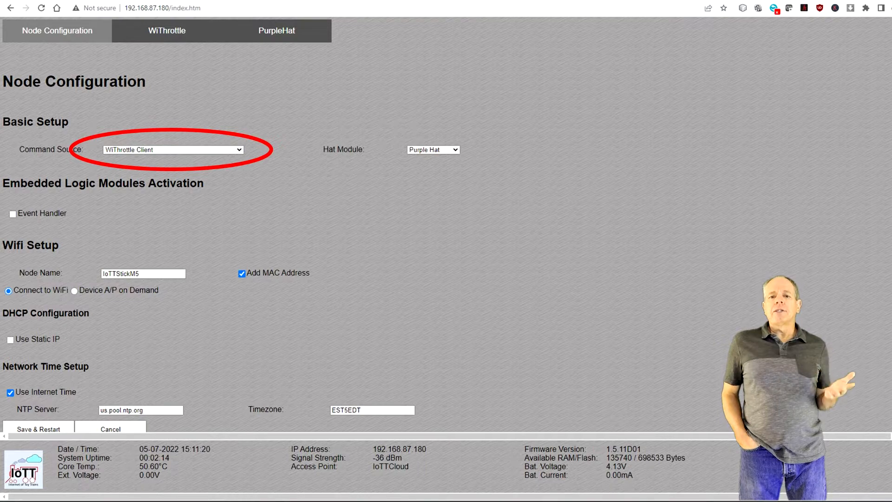
click(173, 149)
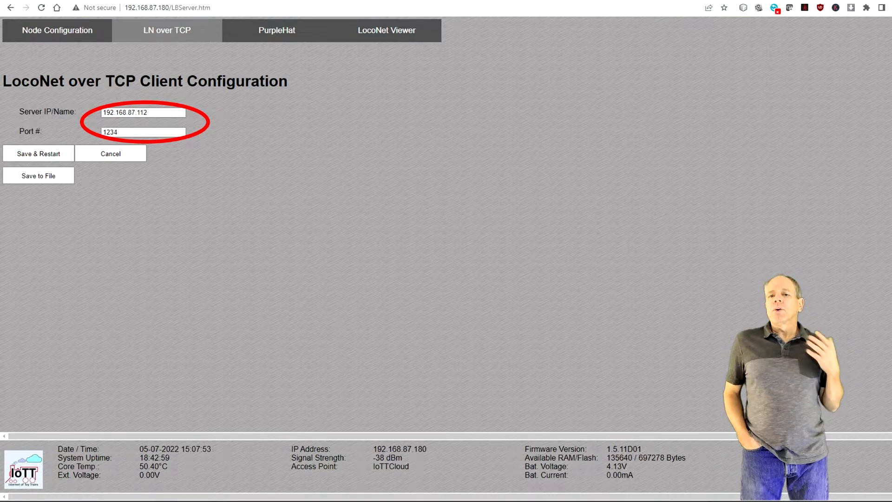
- Switch the IoTT Stick web interface to the PurpleHat setup page
click(166, 30)
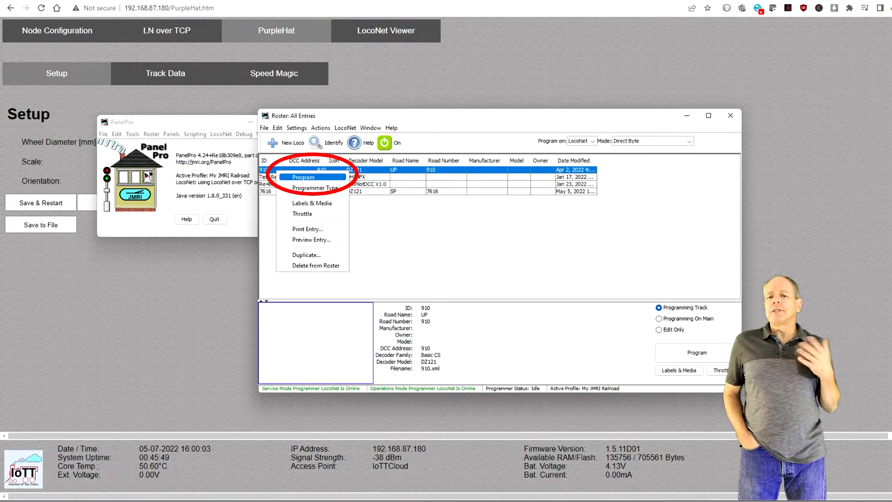
- Open locomotive 910's programmer and read all sheets from the decoder
click(304, 177)
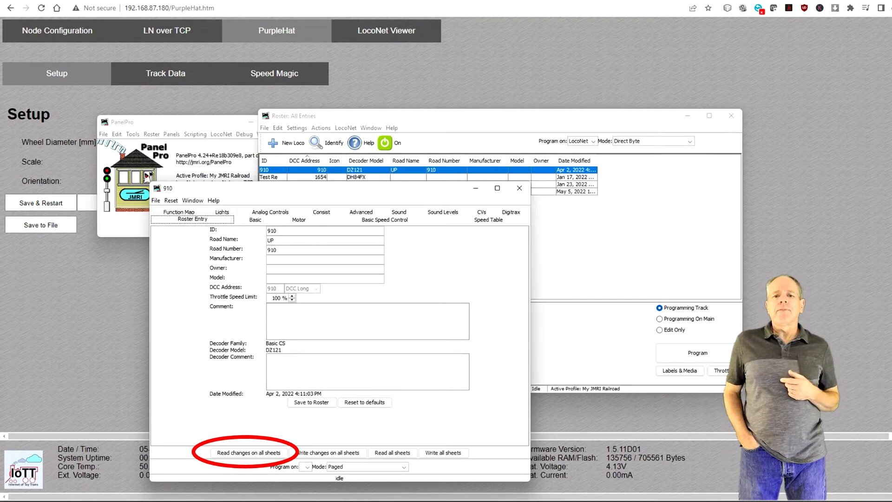
click(384, 219)
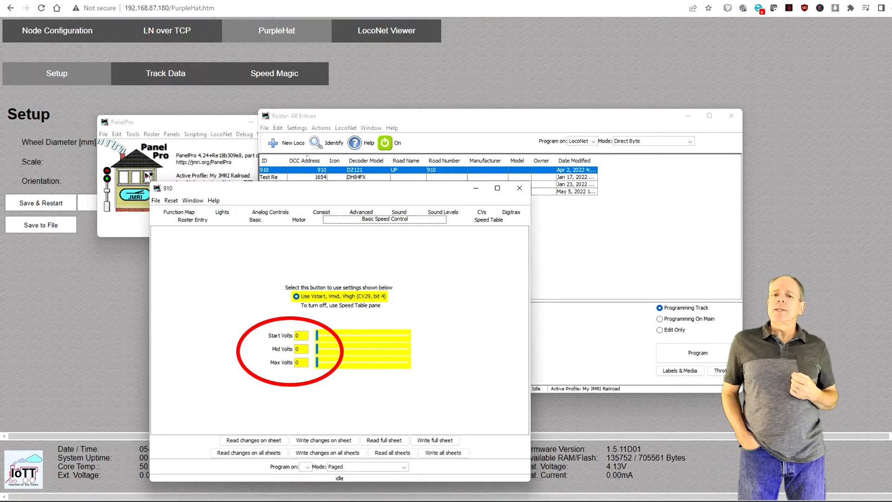
- Review 910's motor settings and write all changed settings to the decoder
click(298, 219)
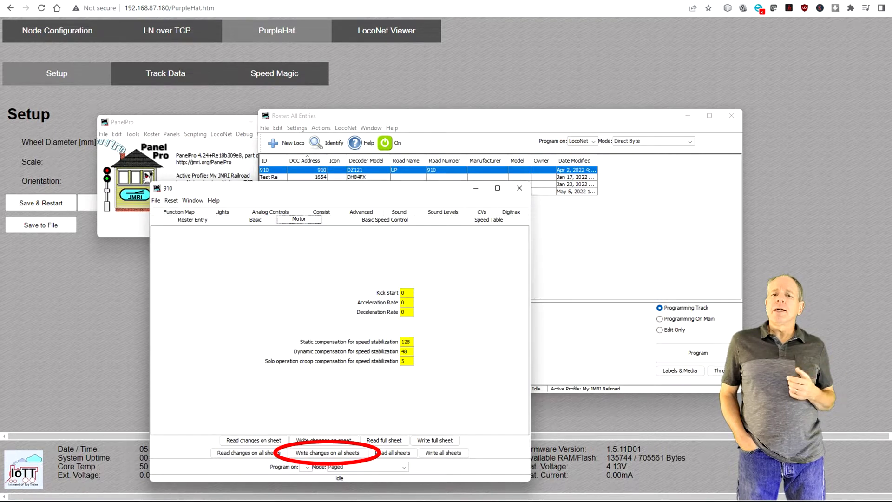
click(156, 200)
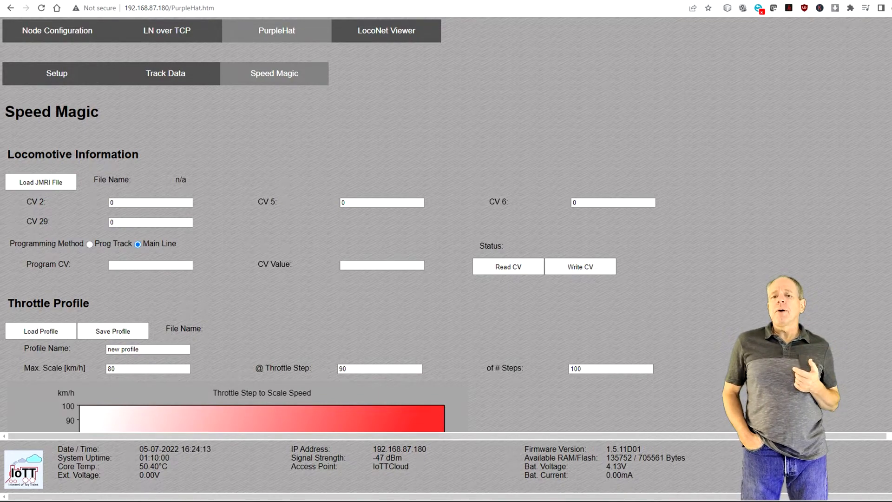
- Load roster file 910.xml into Speed Magic, showing DZ121 details and CV 29 at 38
click(40, 182)
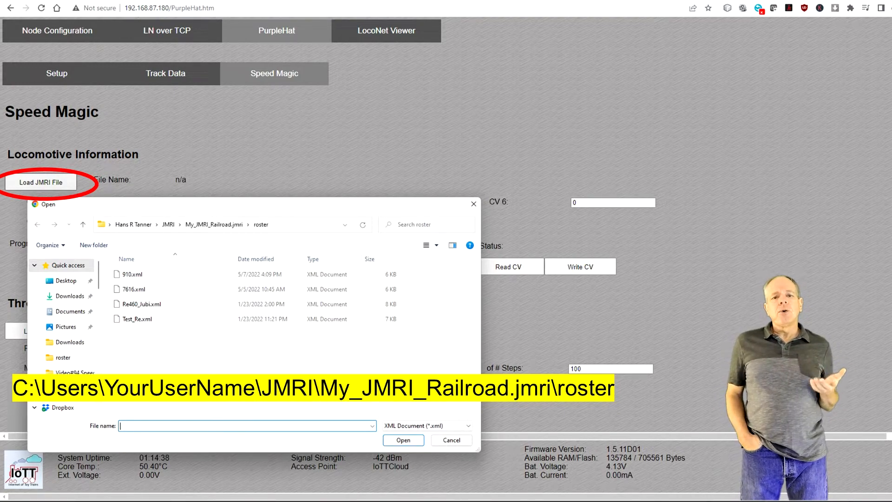
double_click(132, 274)
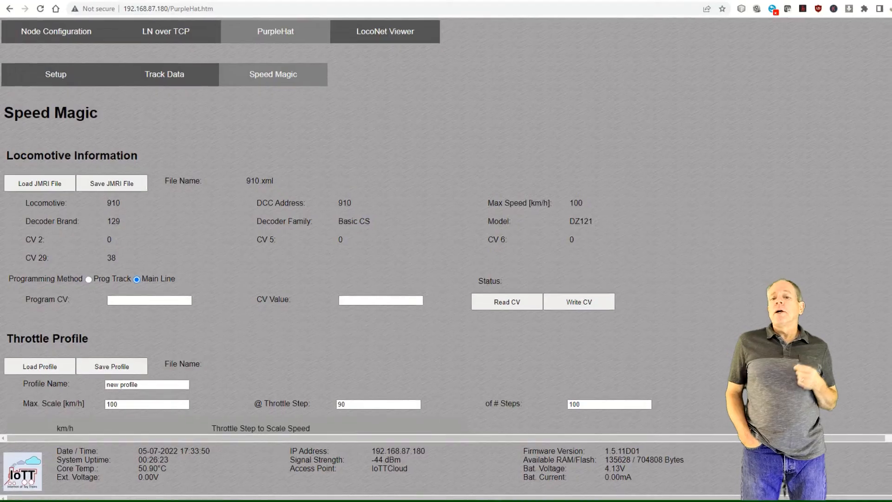
- Load the freighttrain.json throttle profile in the Throttle Profile section
scroll(down, 3)
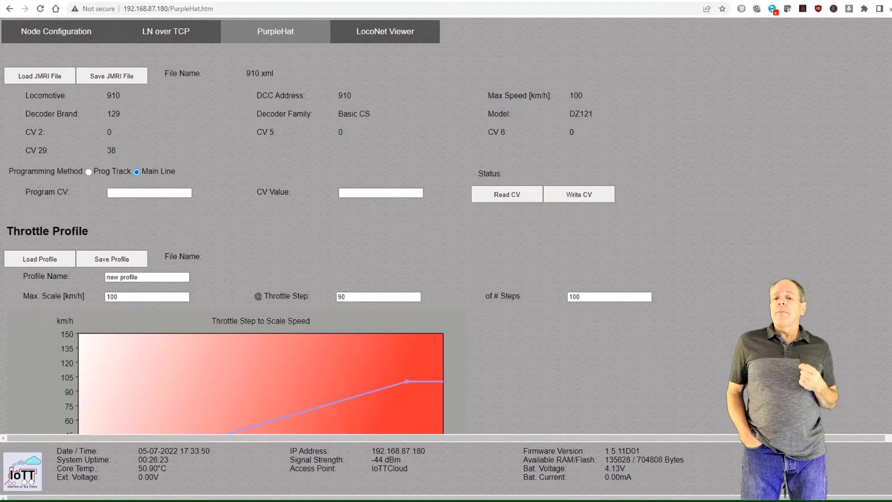
scroll(down, 3)
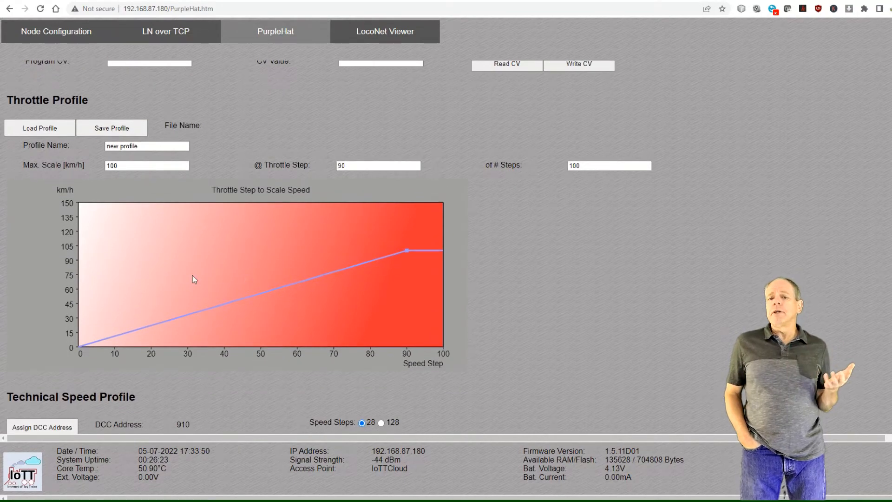
click(39, 128)
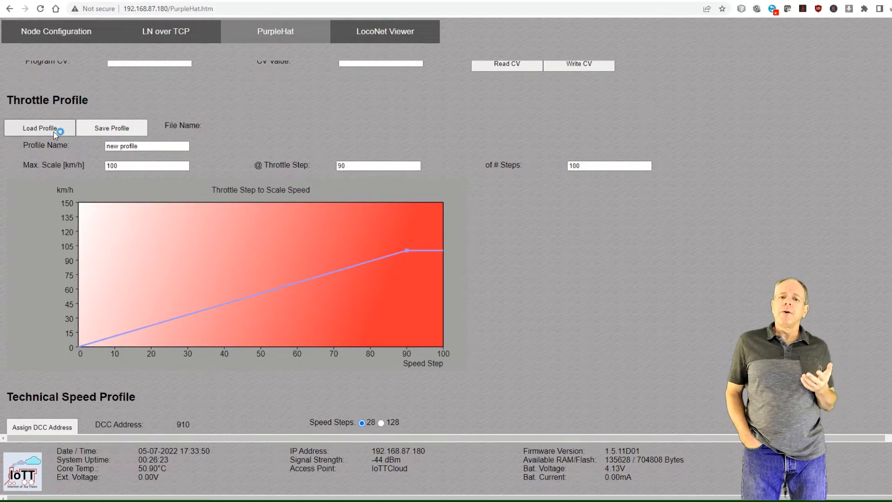
click(40, 128)
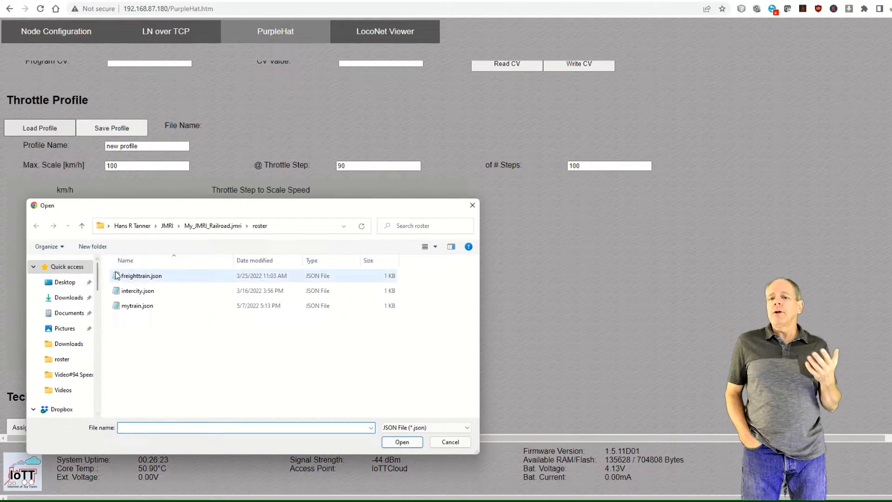
double_click(140, 275)
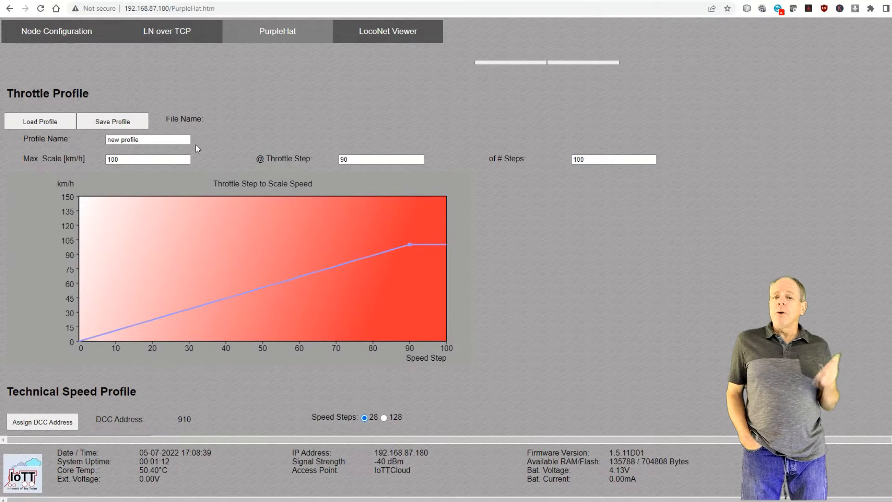
- Set Max. Scale to 80 at throttle step 50, with 100 speed steps
click(147, 159)
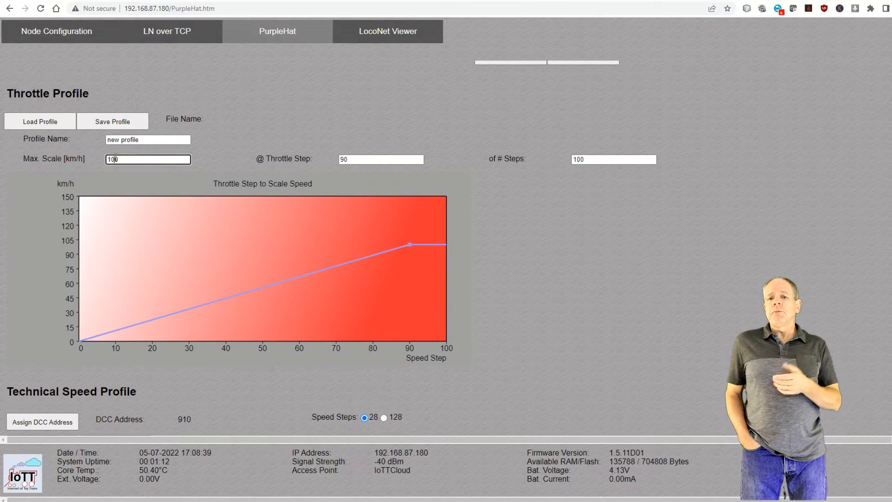
text(80)
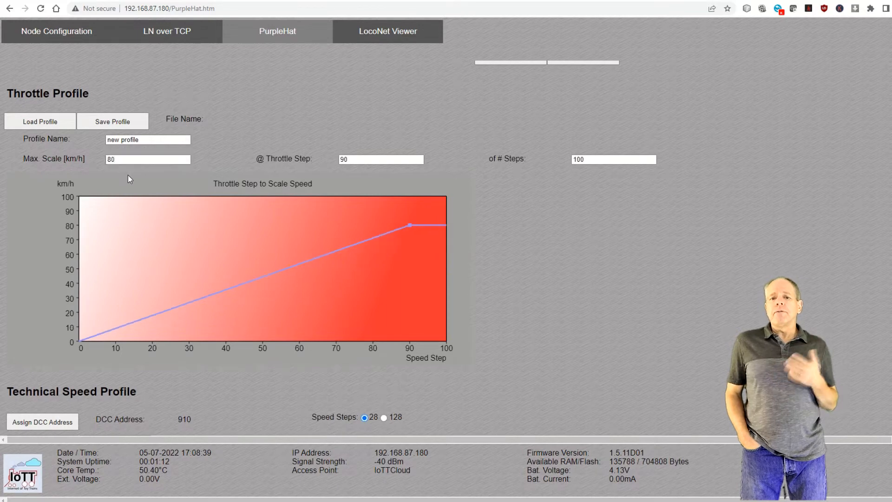
click(380, 160)
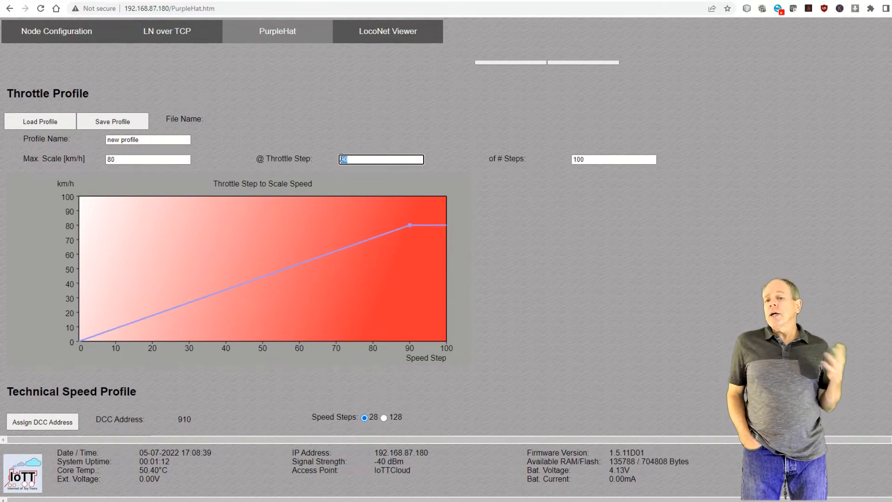
text(50)
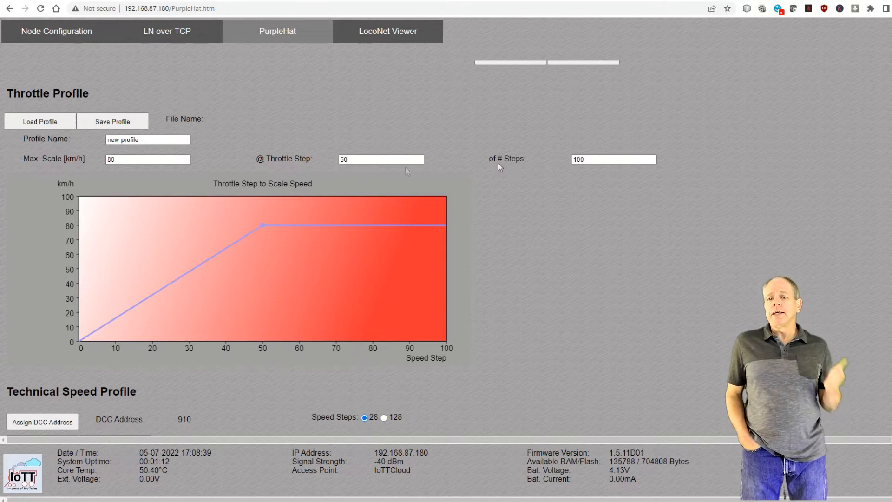
click(613, 159)
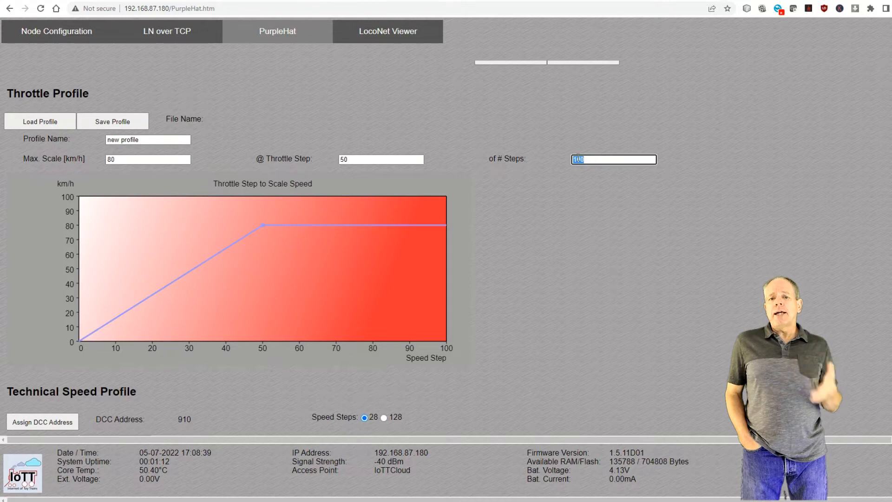
text(50)
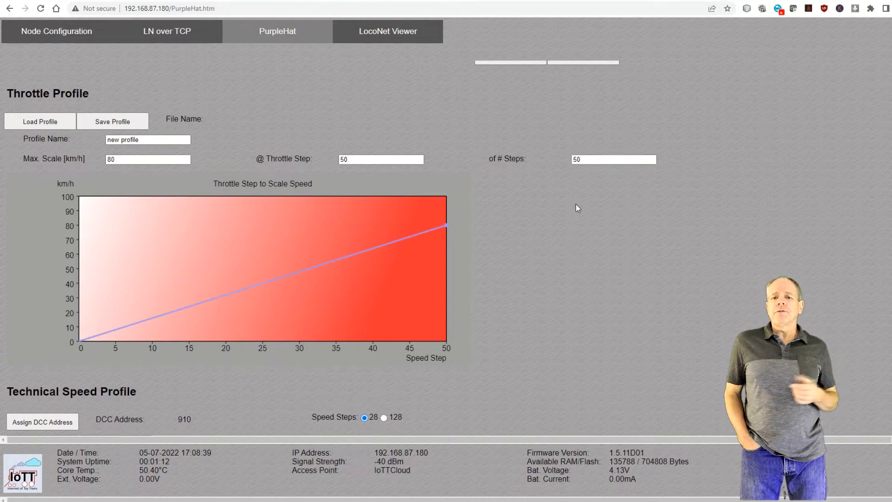
click(613, 160)
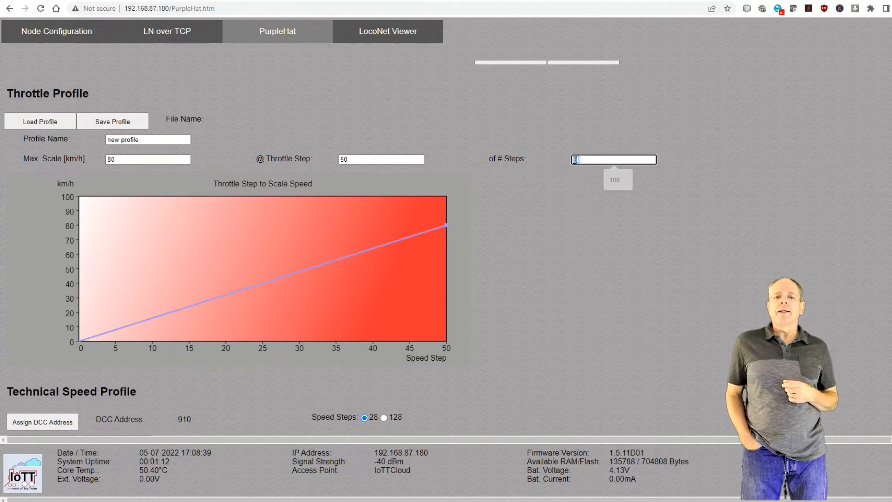
text(100)
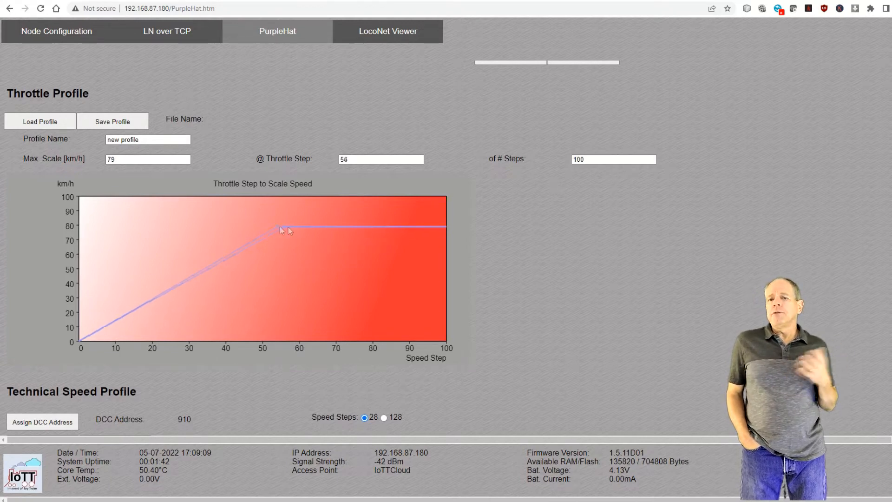
- Drag the full-speed point to step 43 and reposition intermediate curve points
drag(283, 225, 337, 256)
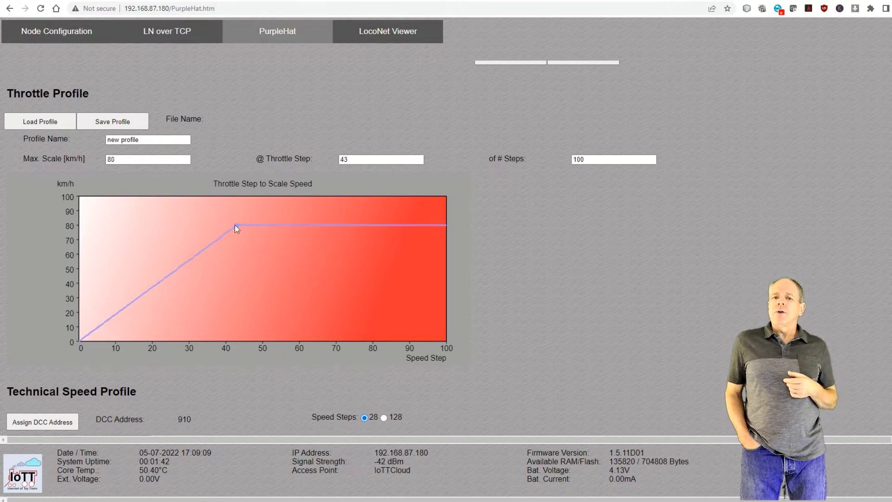
drag(235, 225, 272, 231)
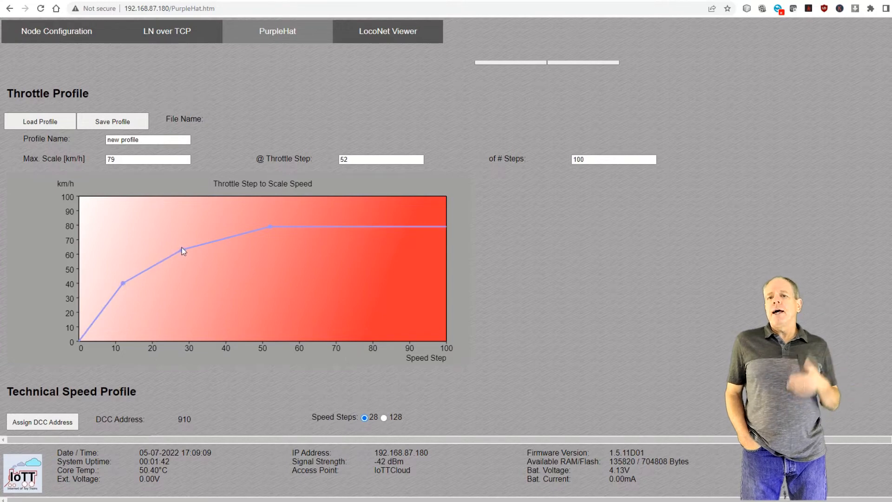
drag(182, 250, 165, 226)
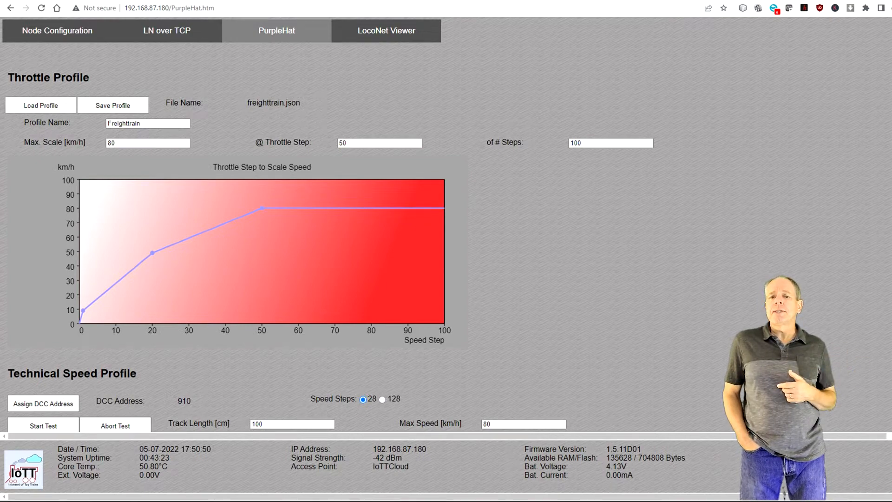
- Load the saved freighttrain.json throttle profile
click(40, 105)
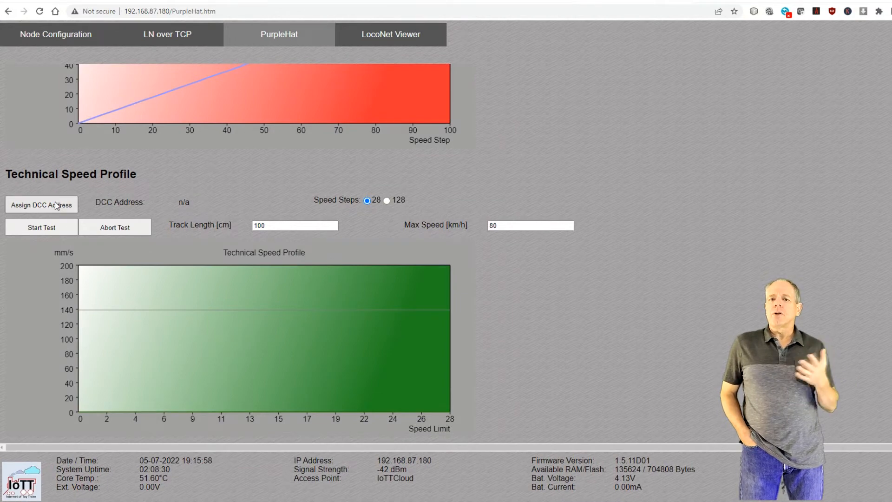
click(41, 205)
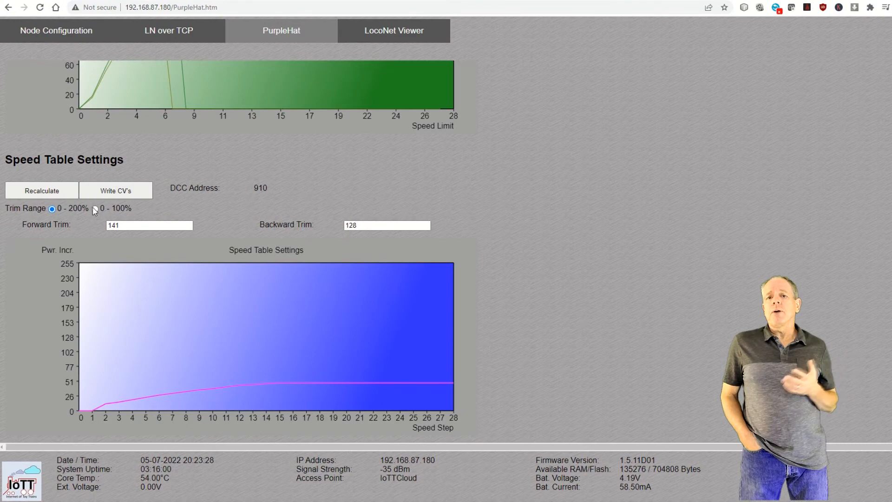
- Switch to the 0–100% trim range and recalculate for trims 255/231
click(94, 208)
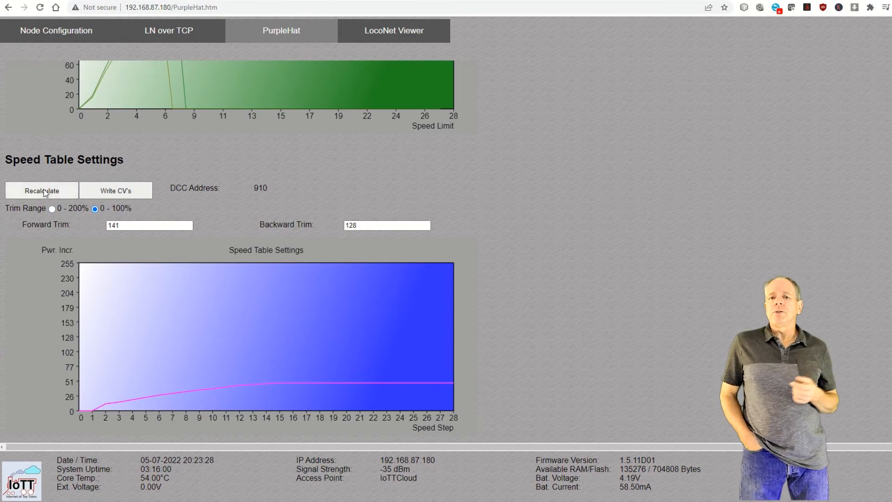
click(42, 190)
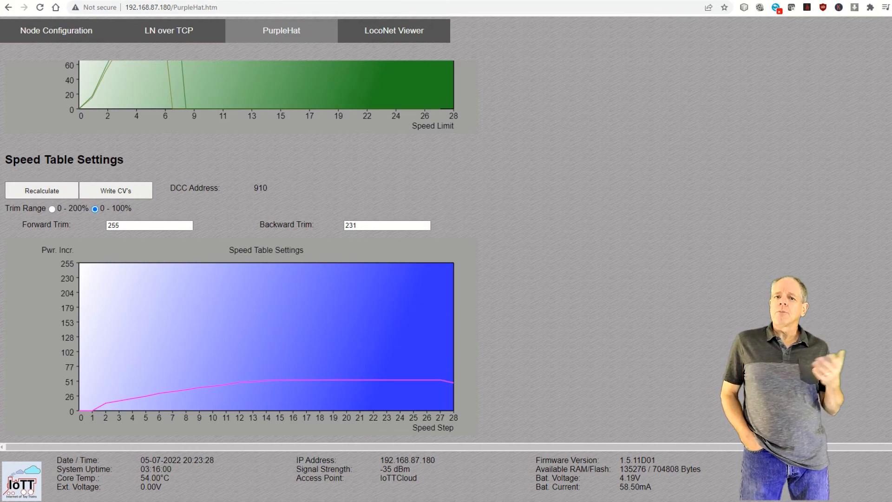
- Drag the throttle curve's top point down to about 57 km/h at step 49
scroll(down, 3)
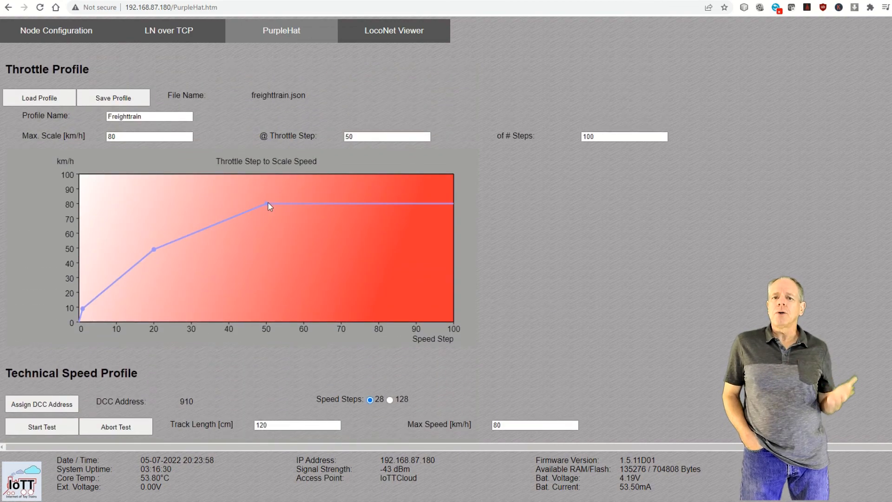
drag(269, 206, 265, 220)
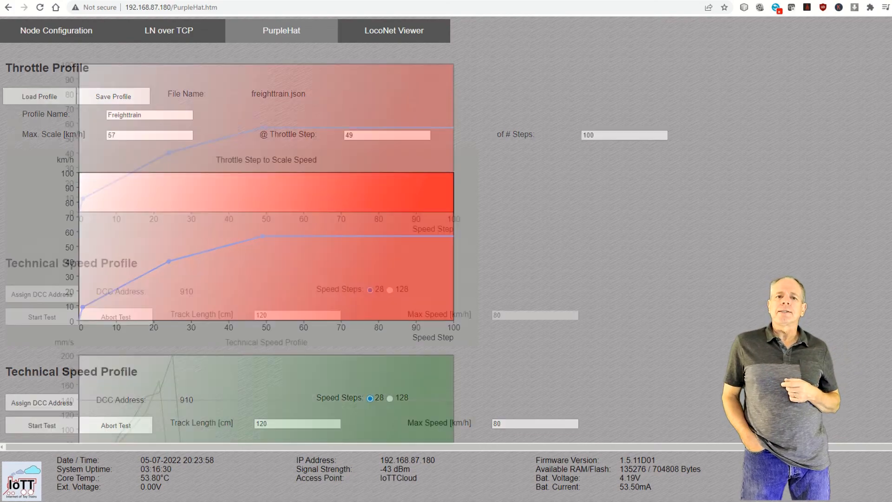
- Write the speed table CVs with trims 255/230 to locomotive 910's decoder
scroll(down, 3)
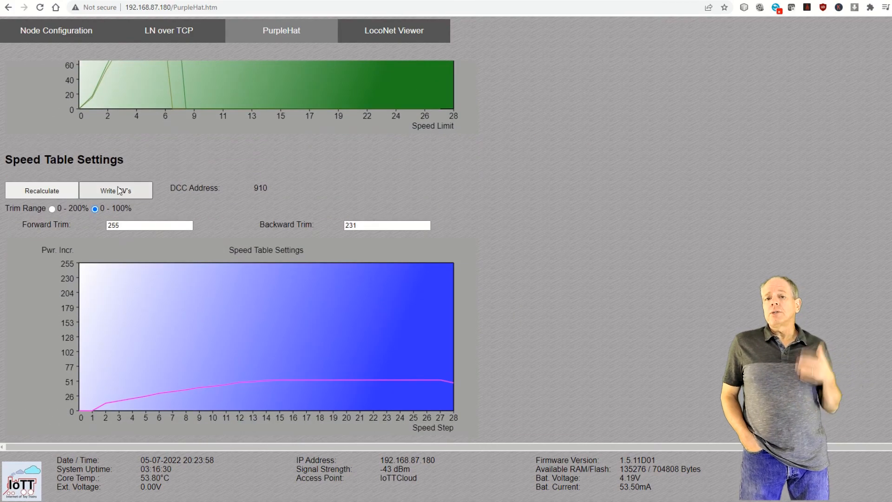
click(41, 190)
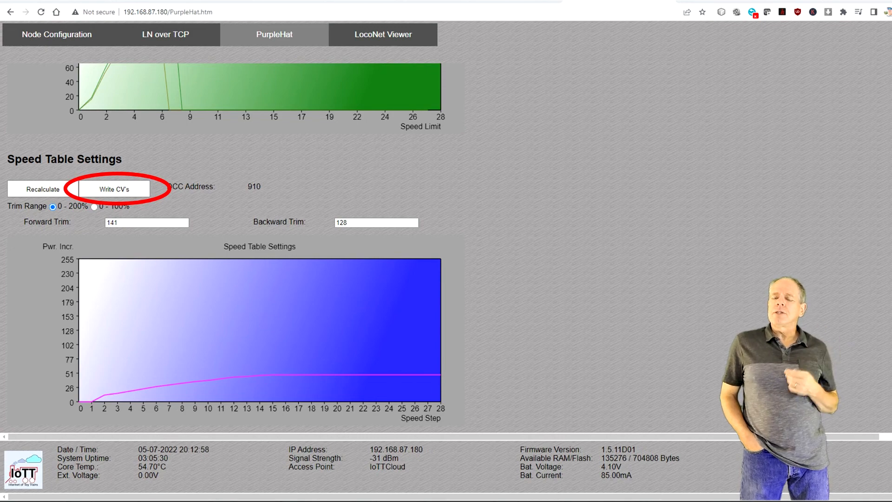
click(115, 189)
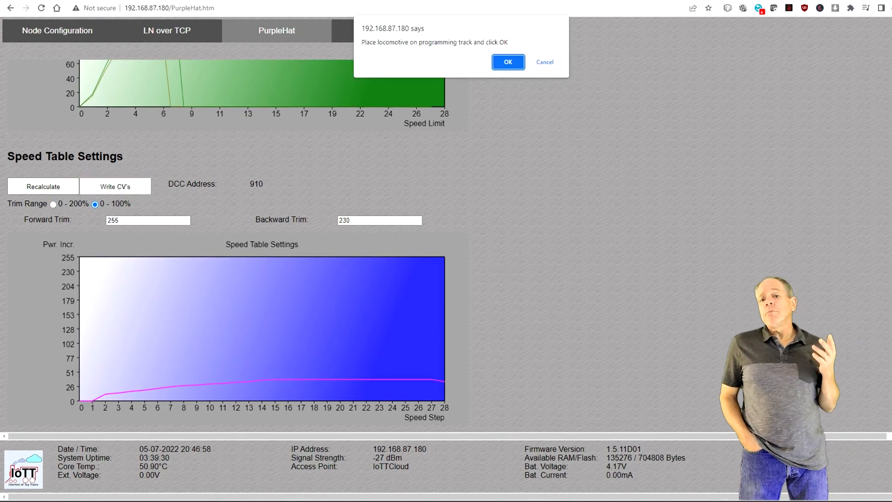